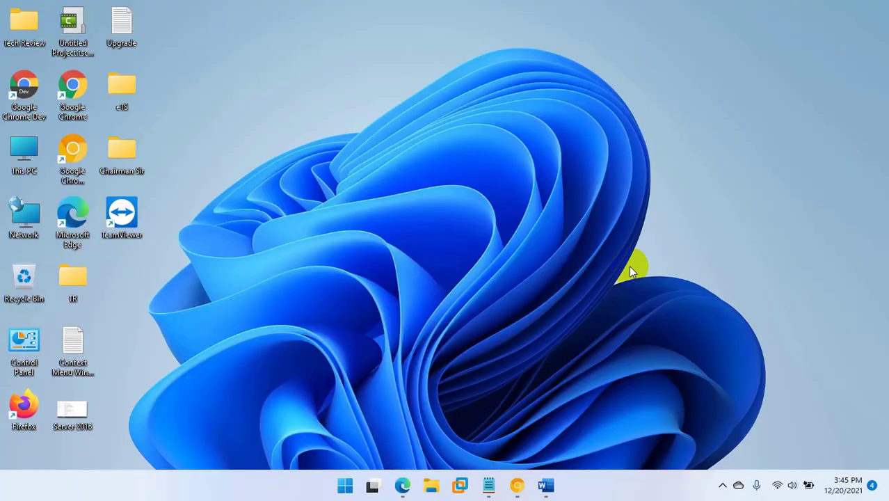
pyautogui.moveTo(619, 278)
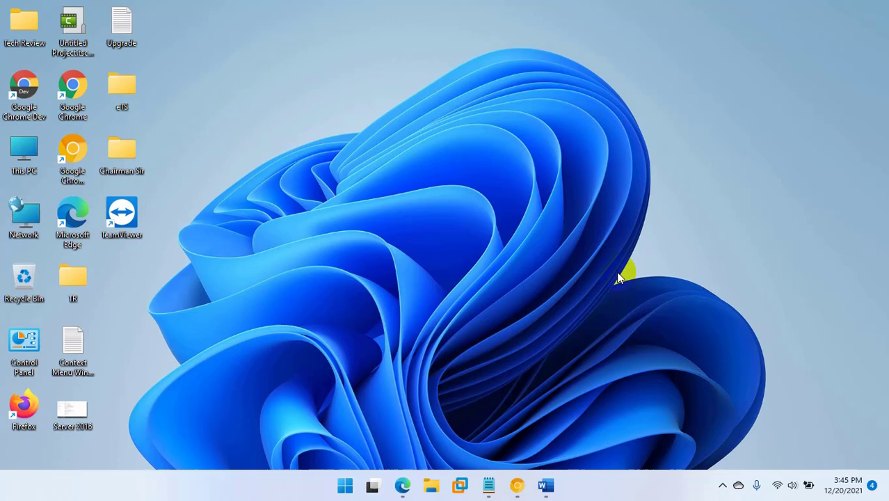
pyautogui.moveTo(623, 271)
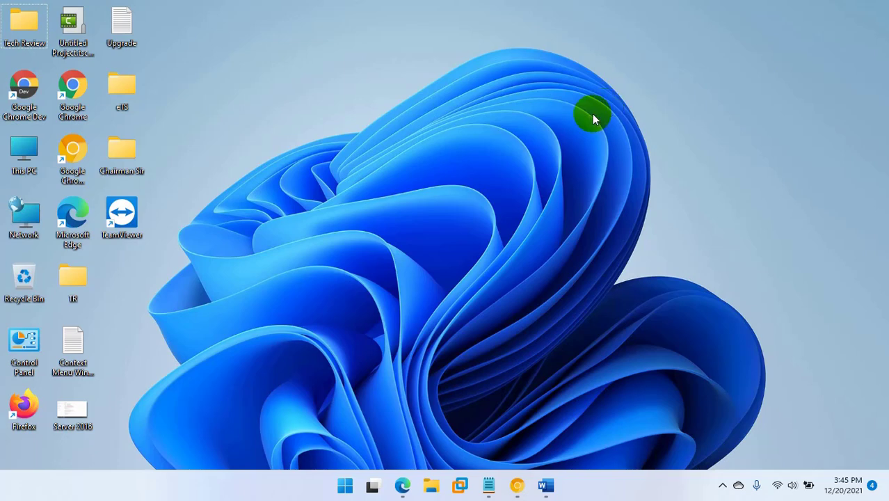
# Step: Launch Microsoft Edge from the Windows 11 taskbar
pyautogui.click(404, 485)
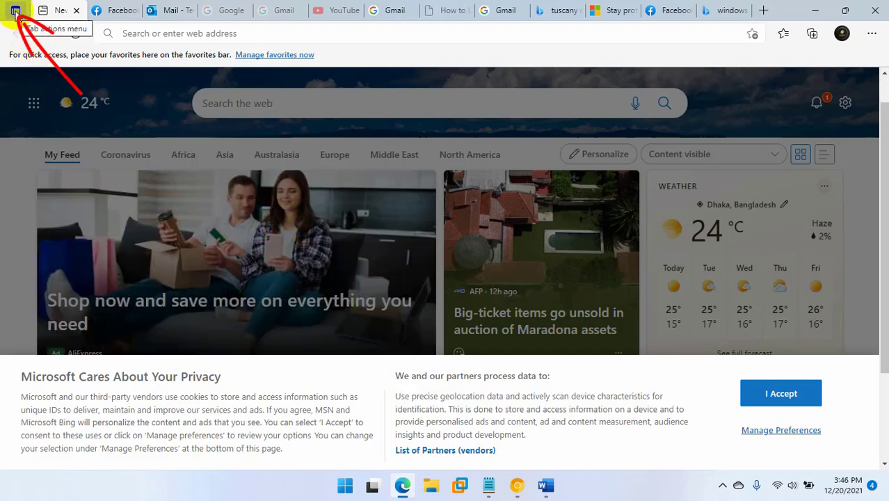
# Step: Turn on vertical tabs from the Tab actions menu
pyautogui.click(15, 11)
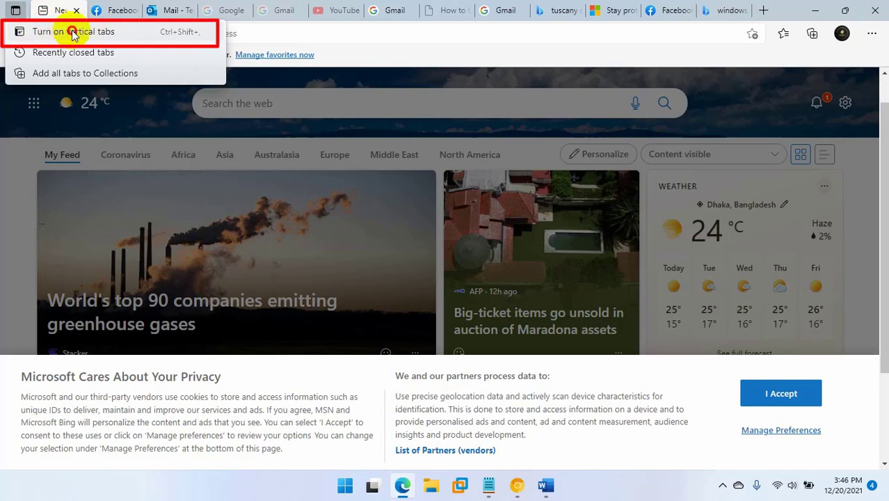
pyautogui.click(75, 32)
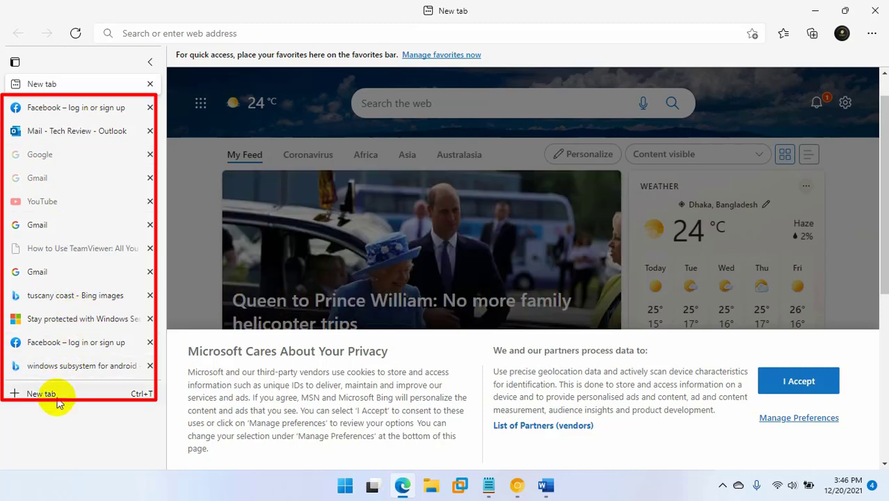
pyautogui.moveTo(164, 76)
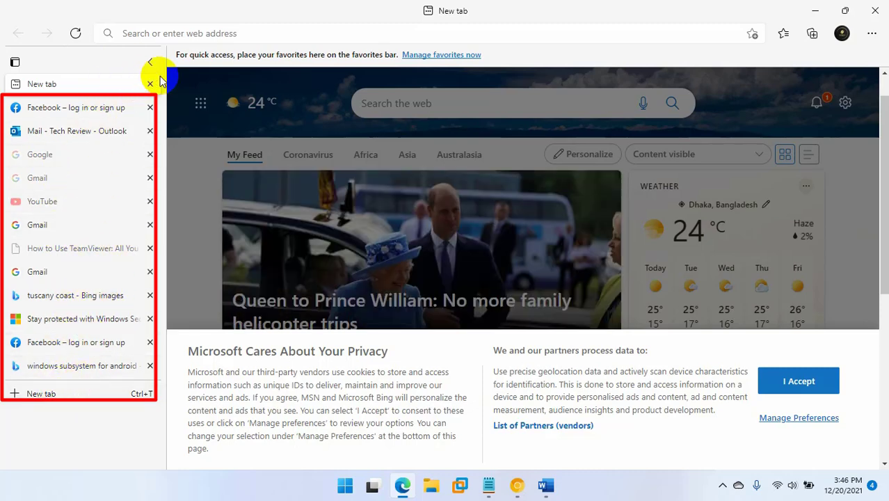
# Step: Browse the Facebook and Windows Security tabs, then turn off vertical tabs
pyautogui.click(75, 107)
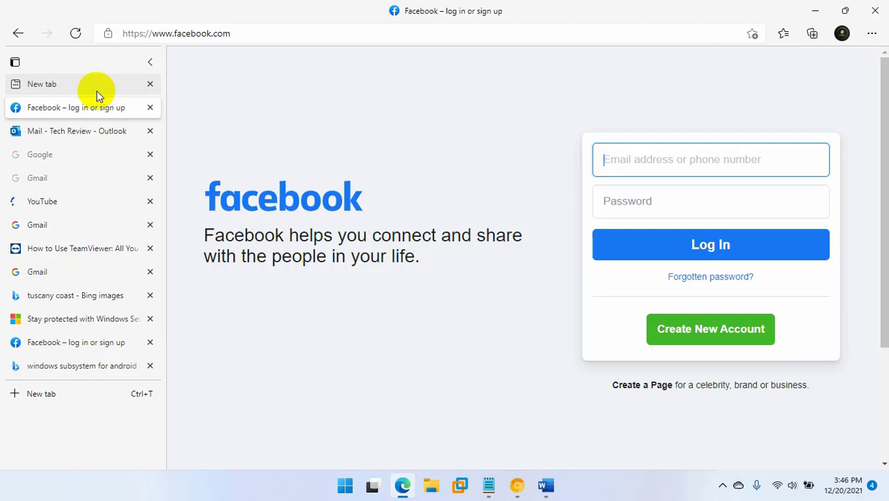
pyautogui.click(76, 318)
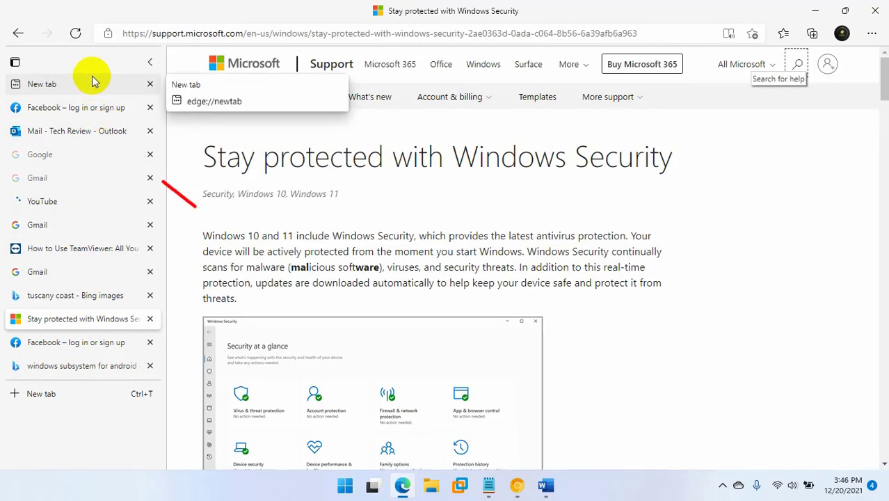
pyautogui.click(75, 107)
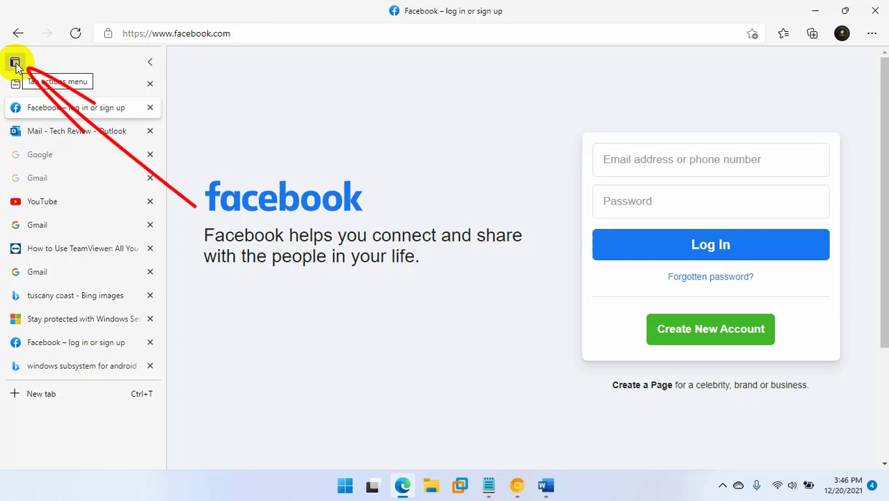
pyautogui.click(14, 62)
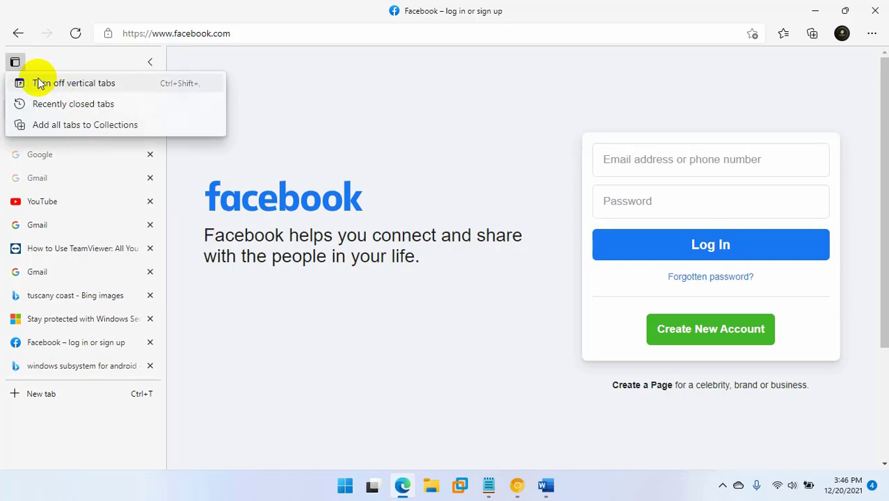
pyautogui.moveTo(75, 86)
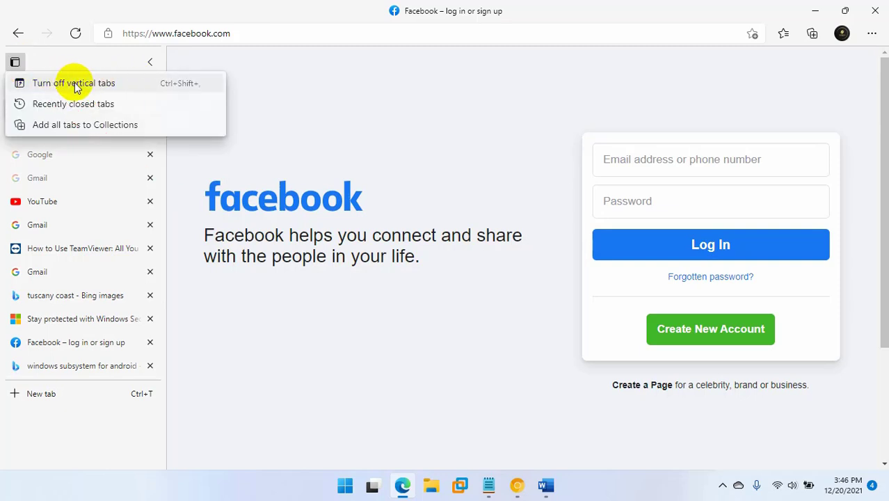
pyautogui.click(73, 83)
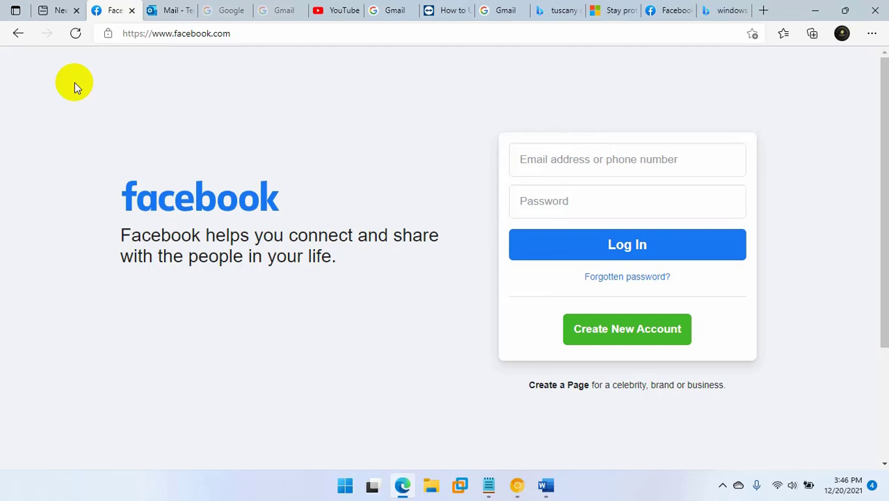
pyautogui.click(73, 83)
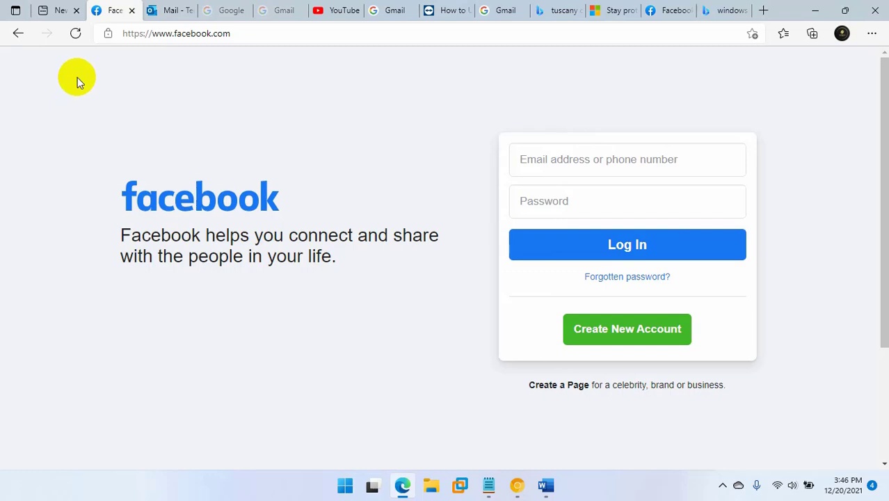
pyautogui.moveTo(313, 113)
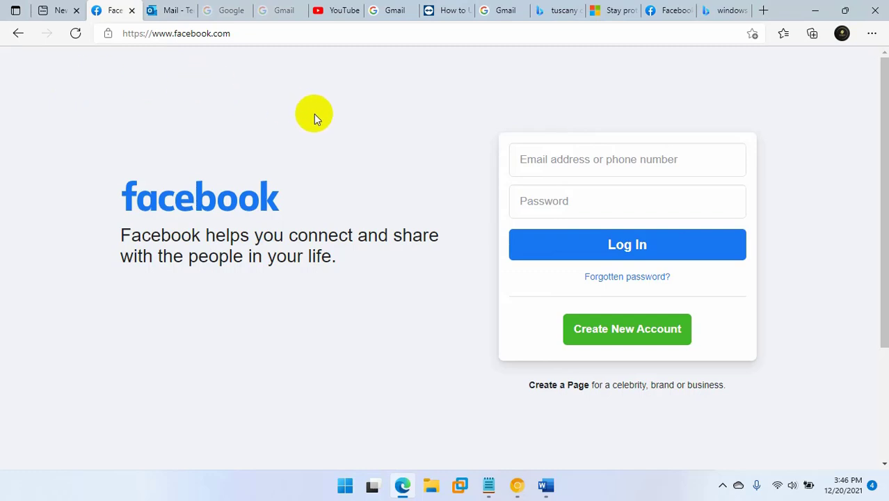